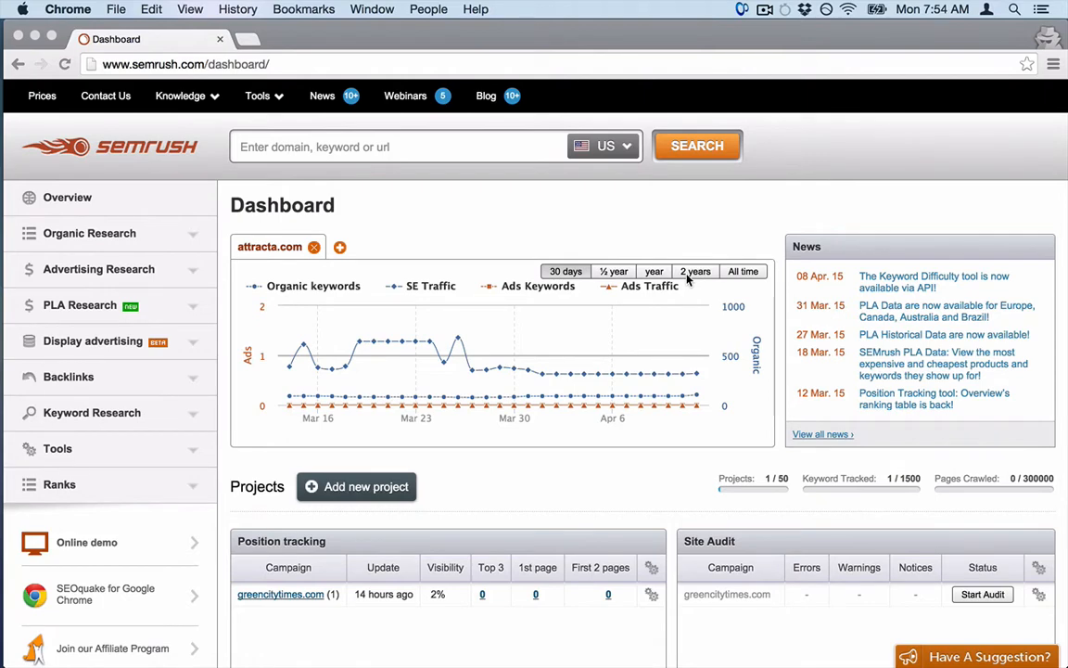
{"action": "key", "text": "Cmd+Tab"}
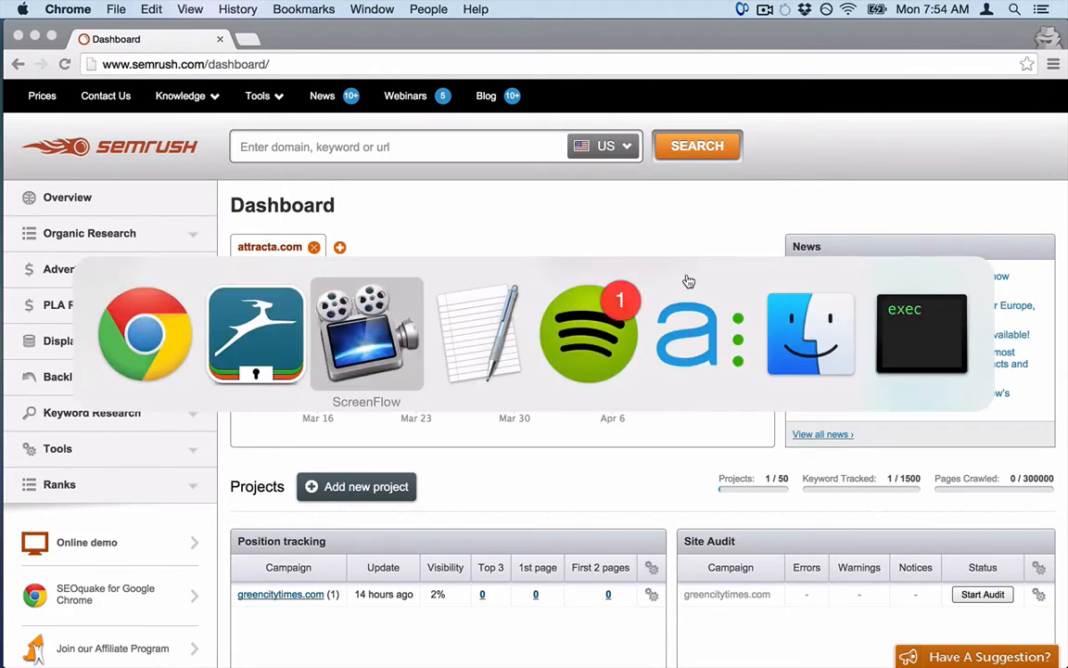
{"action": "left_click", "coordinate": [478, 334]}
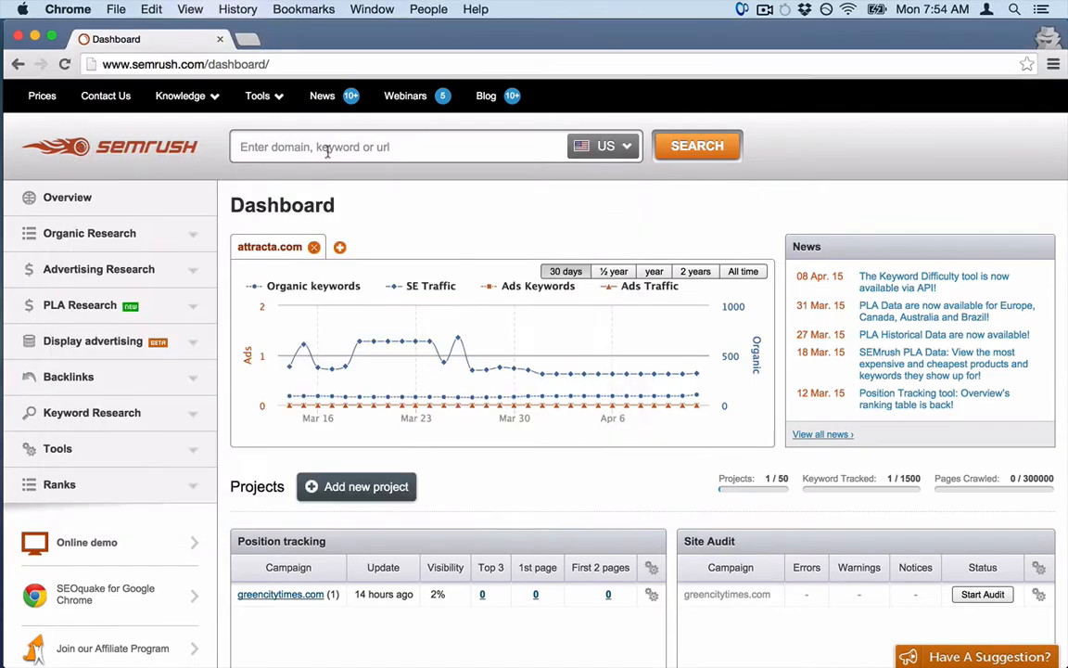
{"action": "type", "text": "www.chicago-area-dentists.com/"}
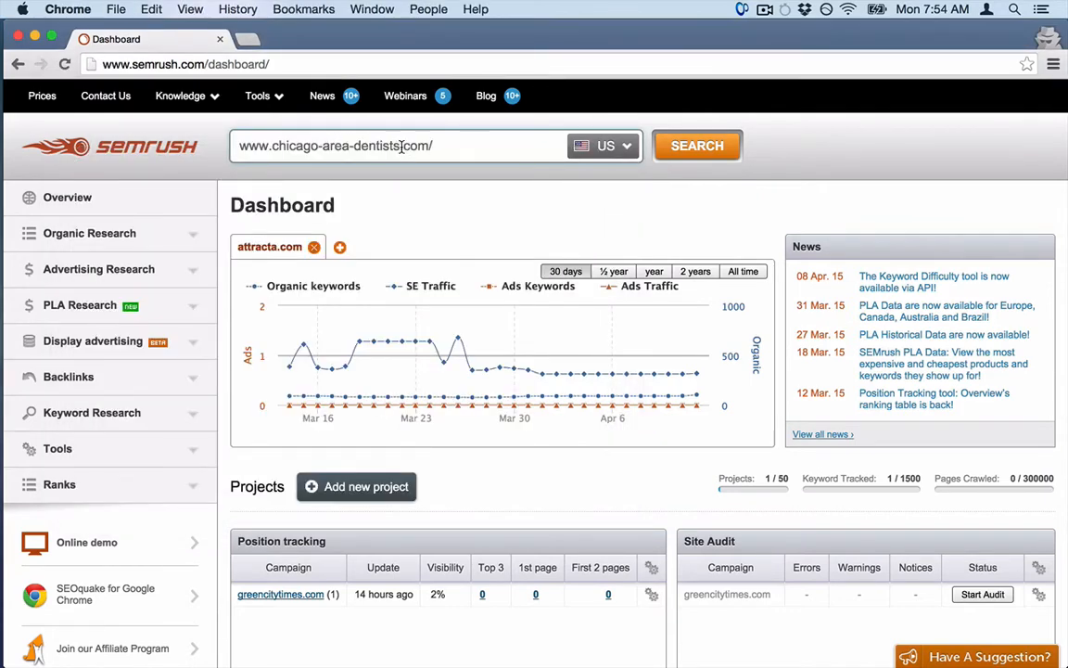
{"action": "left_click", "coordinate": [697, 145]}
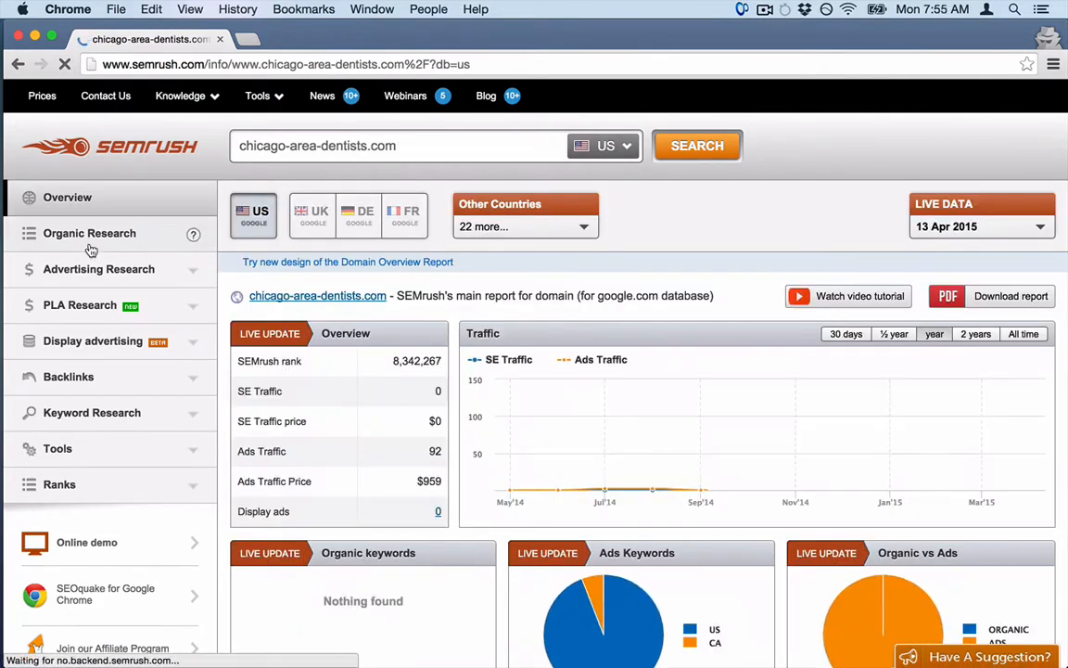
Run the Organic Research Positions report for evdental.com copied from the notes list.
{"action": "left_click", "coordinate": [89, 234]}
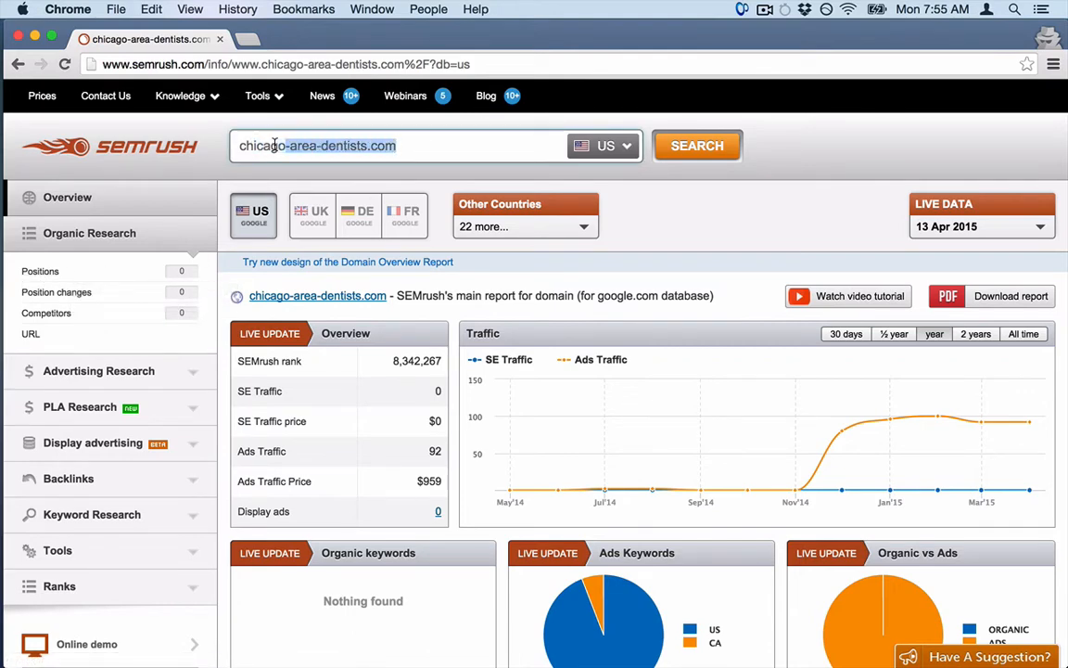
{"action": "scroll", "scroll_direction": "down", "scroll_amount": 3}
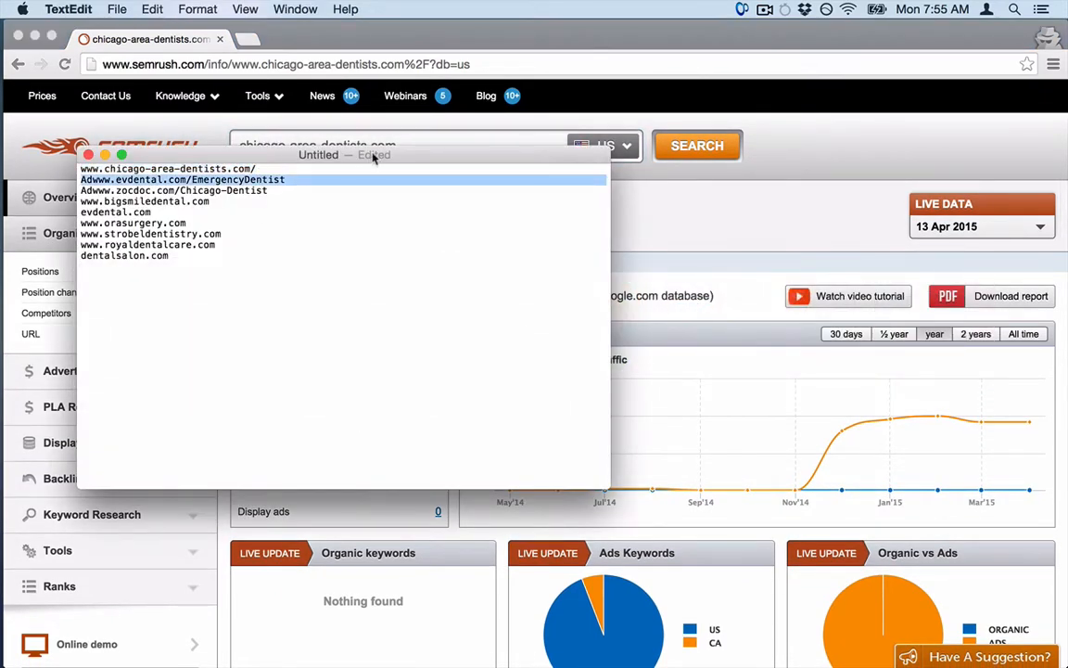
{"action": "left_click", "coordinate": [182, 178]}
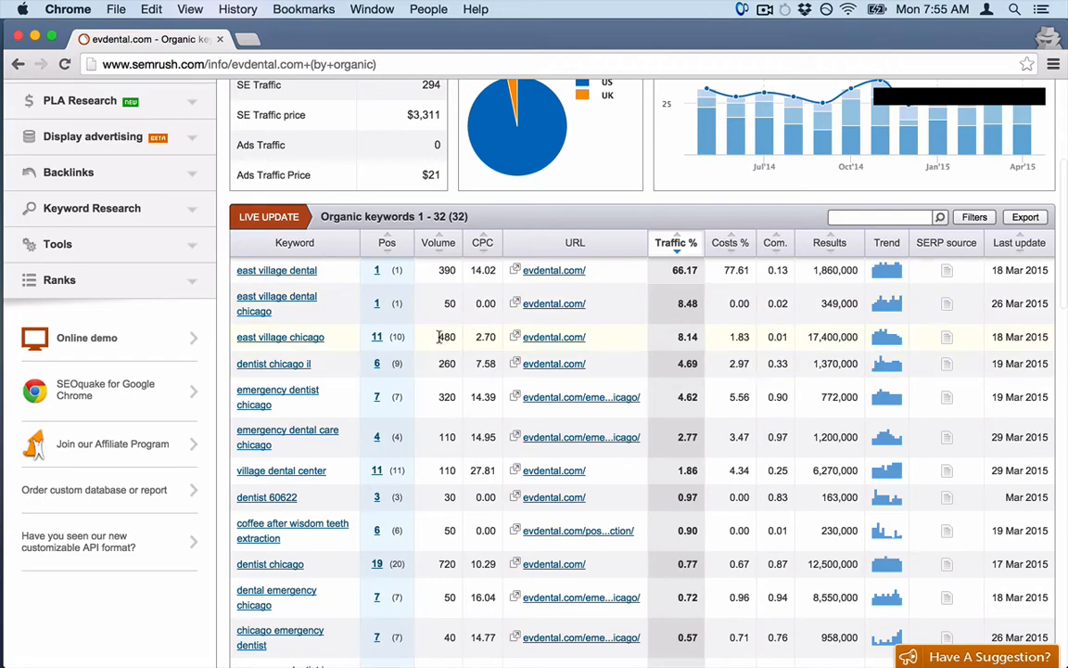
Export evdental.com's organic keyword table as an XLS file.
{"action": "scroll", "scroll_direction": "down", "scroll_amount": 3}
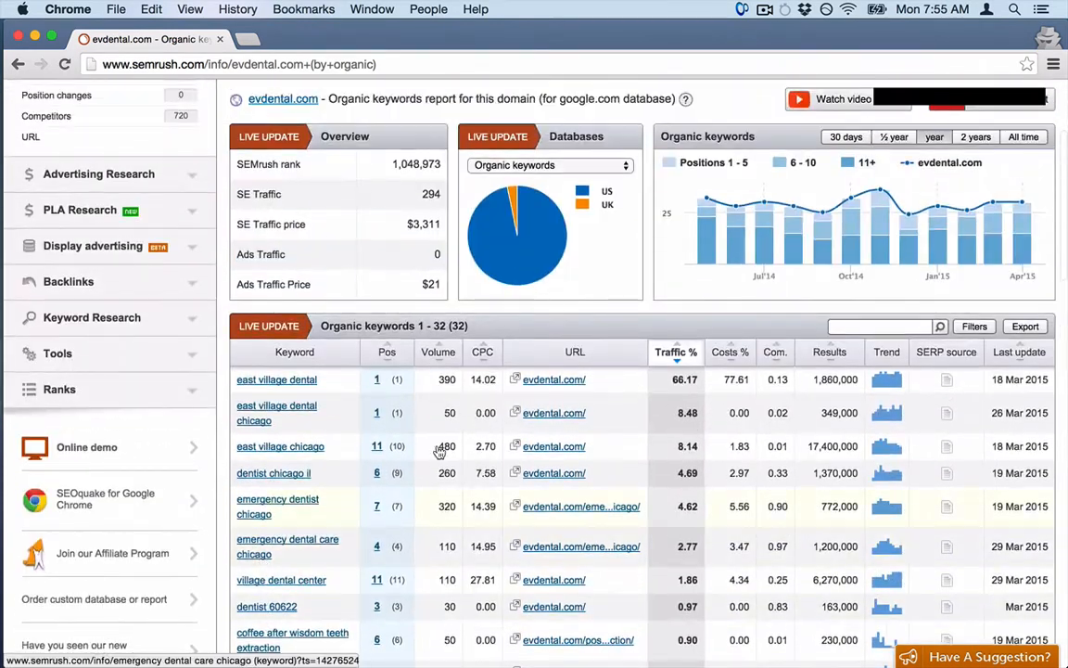
{"action": "left_click", "coordinate": [1024, 327]}
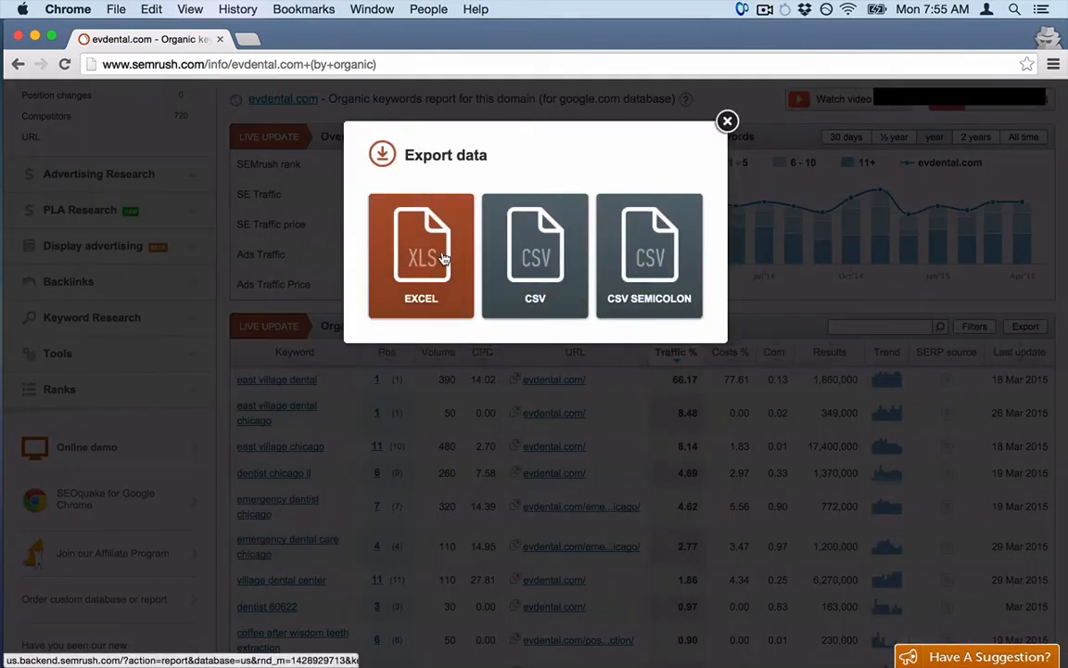
{"action": "left_click", "coordinate": [421, 256]}
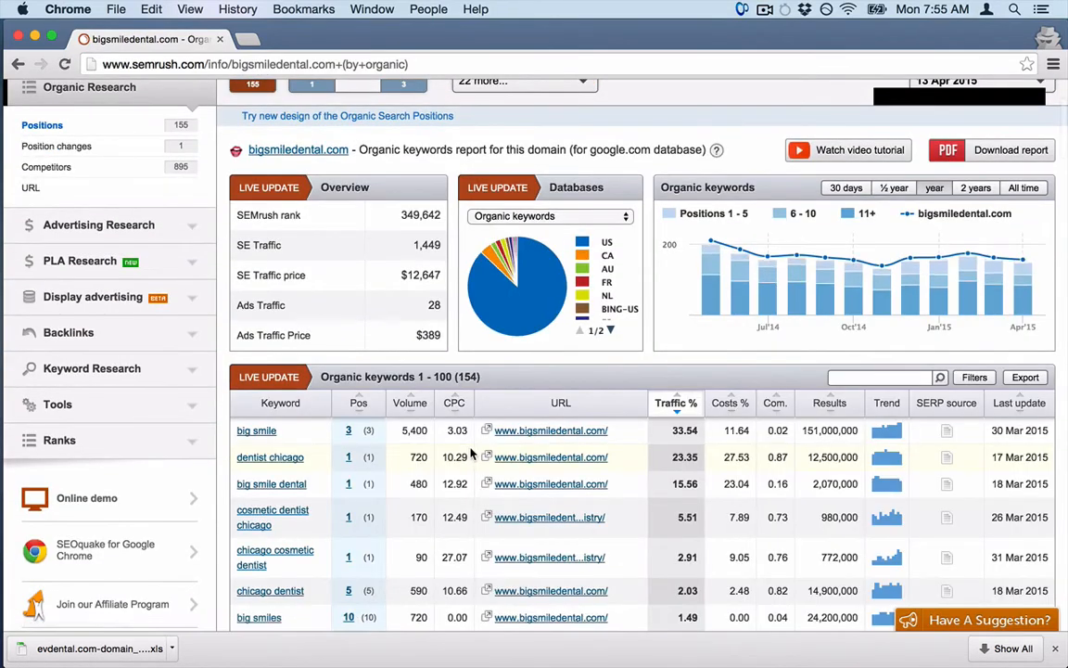
Export bigsmiledental.com's organic keyword table as XLS and review its keyword rows.
{"action": "scroll", "scroll_direction": "down", "scroll_amount": 3}
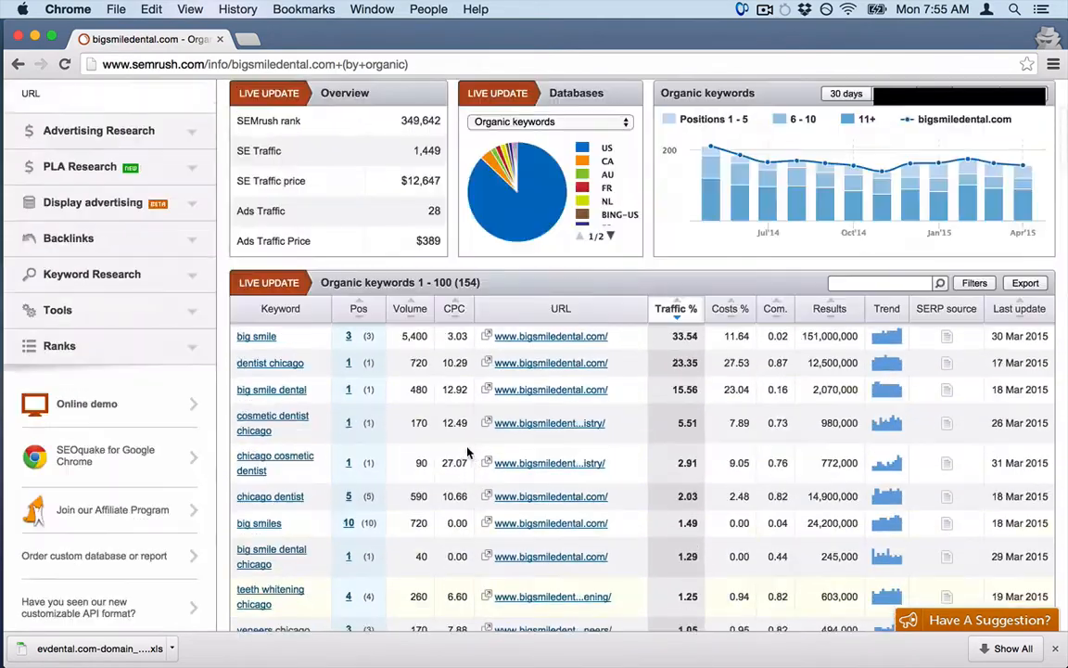
{"action": "left_click", "coordinate": [1024, 282]}
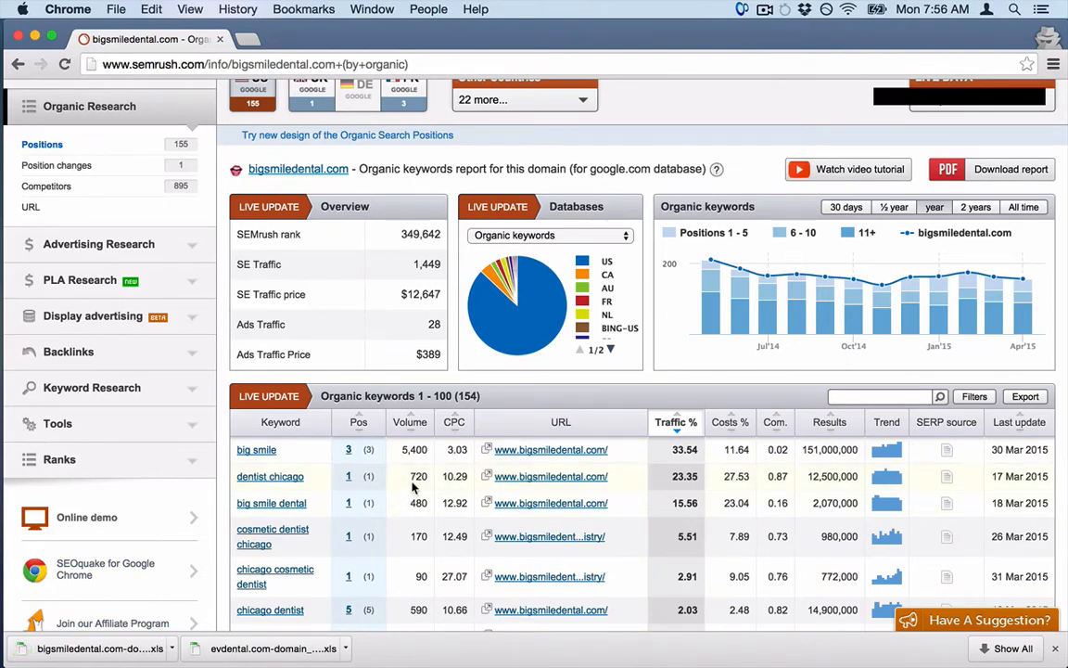
{"action": "scroll", "scroll_direction": "down", "scroll_amount": 3}
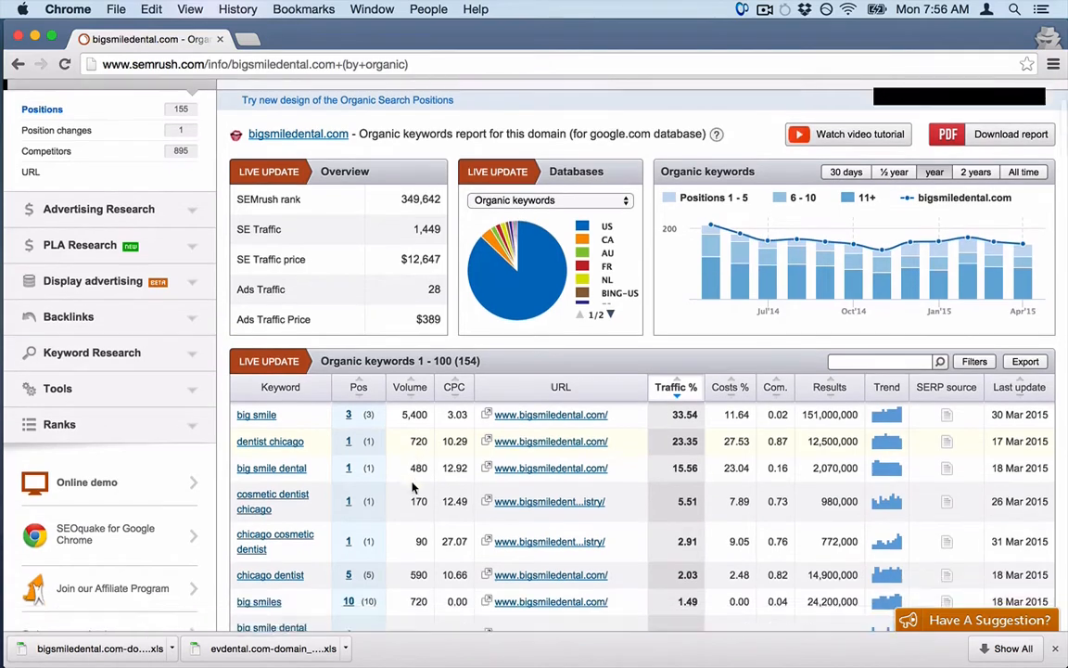
{"action": "scroll", "scroll_direction": "down", "scroll_amount": 3}
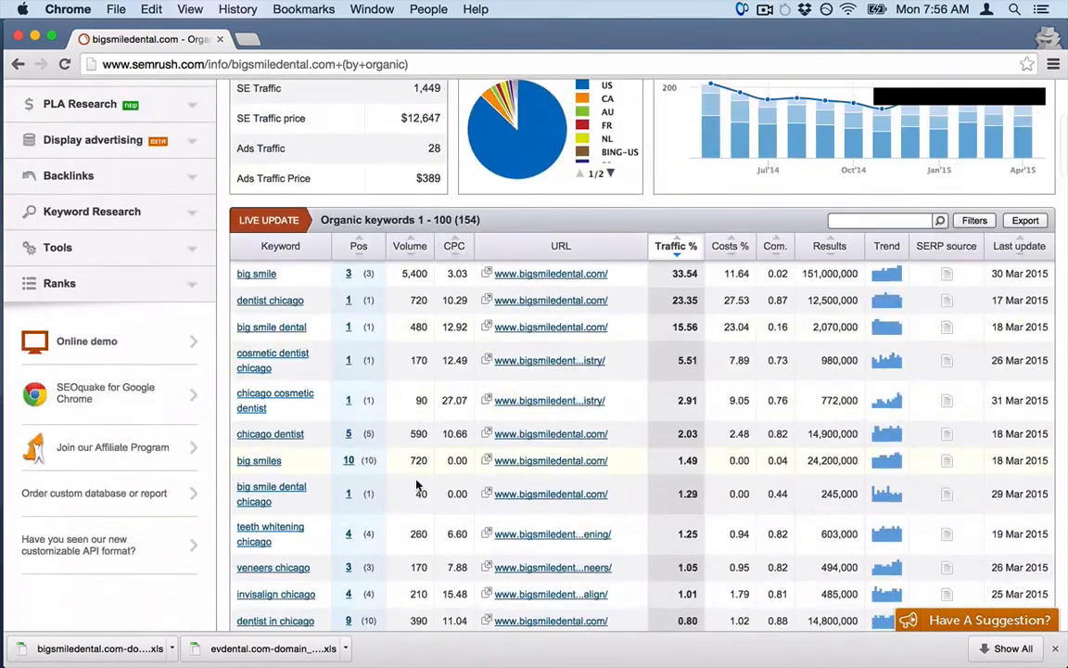